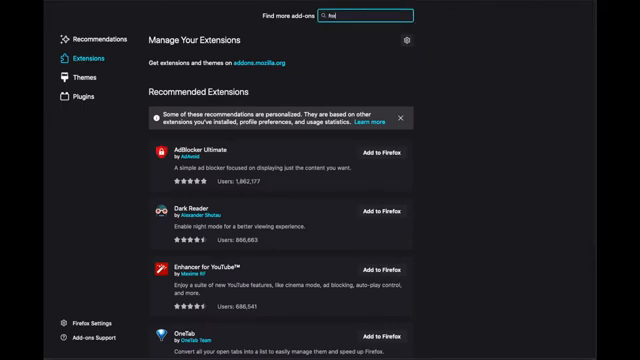
# - Search the Firefox add-ons store for 'foxyproxy'
pyautogui.write('foxyproxy')
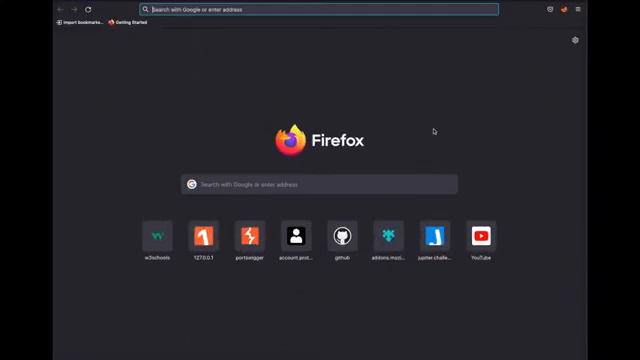
pyautogui.moveTo(344, 30)
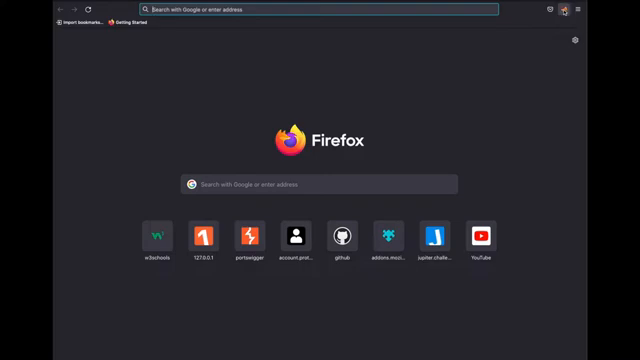
# - Add a new FoxyProxy entry for the local Burp proxy (HTTP, 127.0.0.1, port 8080)
pyautogui.click(558, 12)
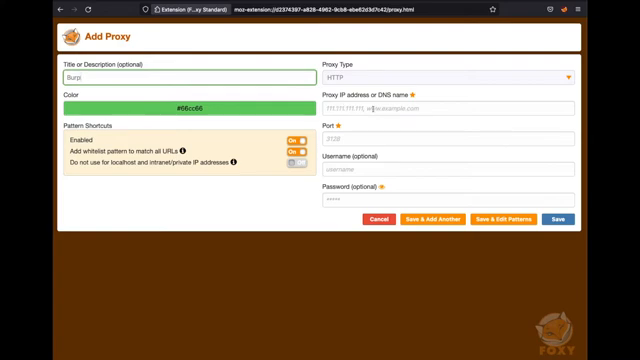
pyautogui.write('12')
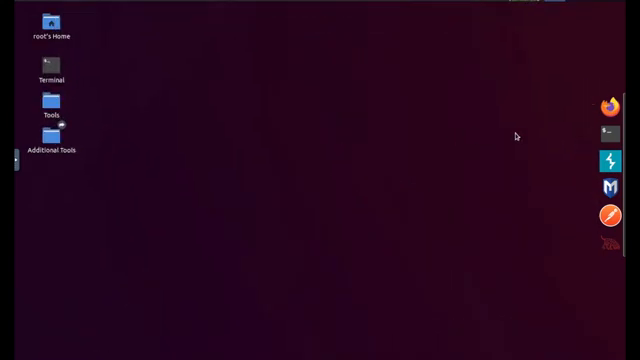
pyautogui.moveTo(600, 156)
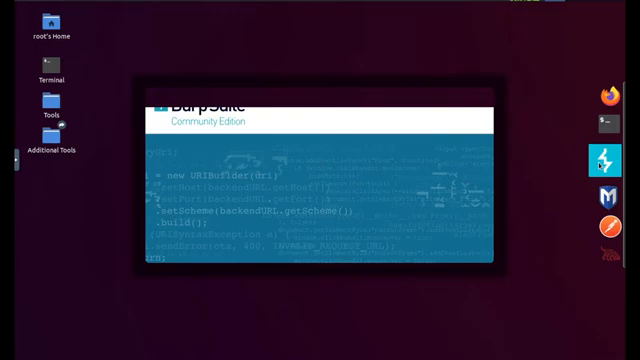
pyautogui.moveTo(524, 196)
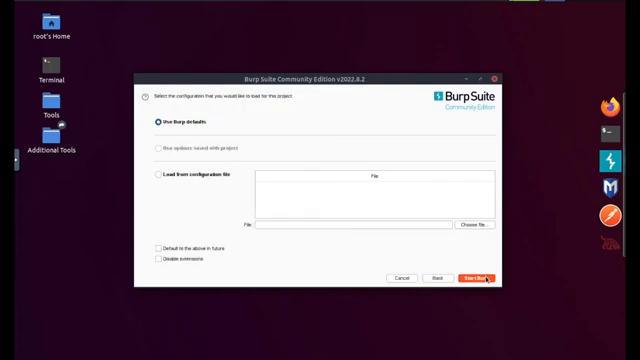
# - Start Burp with default settings, hide it, and launch Firefox from the dock
pyautogui.click(478, 278)
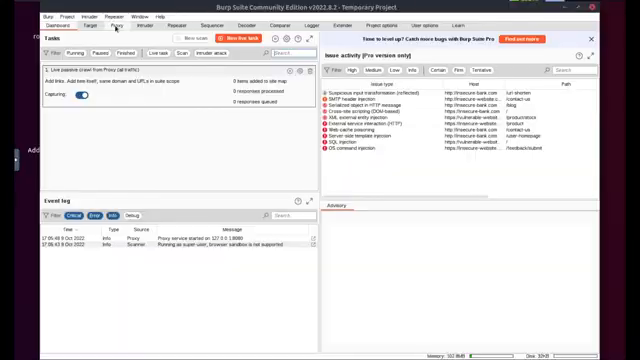
pyautogui.click(78, 16)
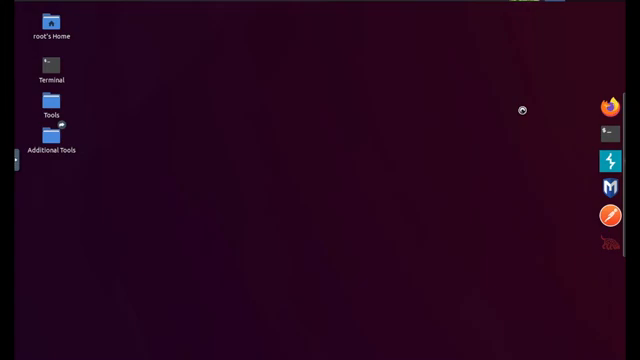
pyautogui.click(610, 104)
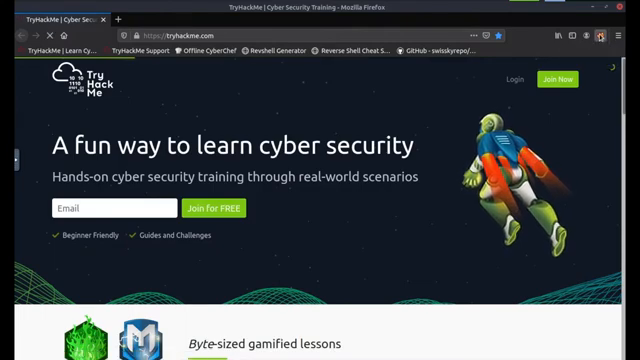
# - Switch Firefox traffic to the Burp proxy in FoxyProxy
pyautogui.click(600, 32)
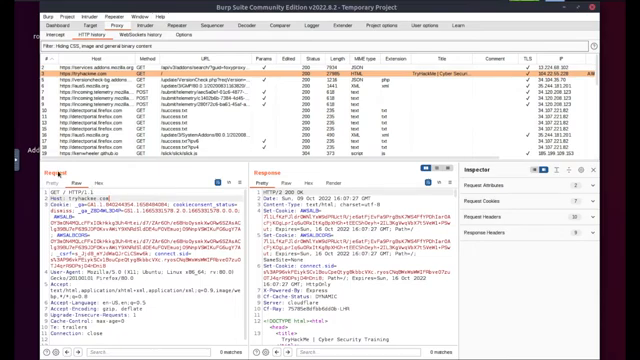
pyautogui.moveTo(256, 176)
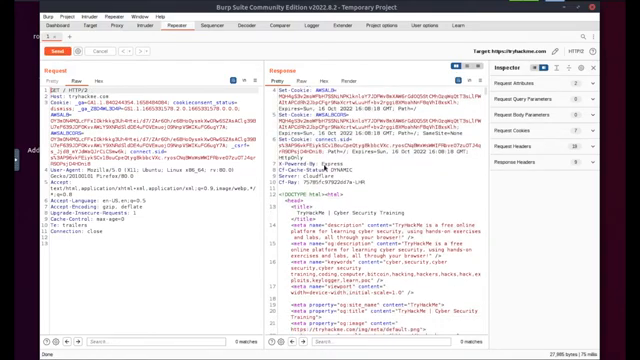
# - Scroll through the TryHackMe HTML response in the Repeater pane
pyautogui.scroll(-3)
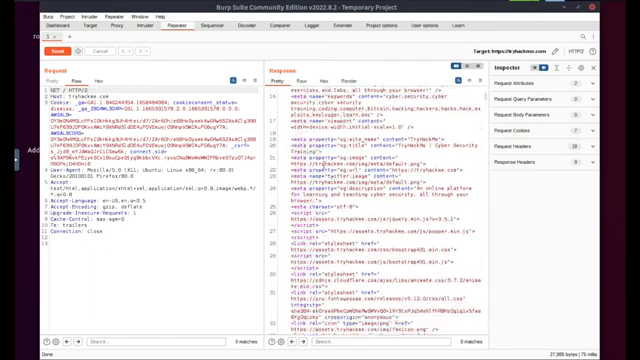
pyautogui.scroll(-3)
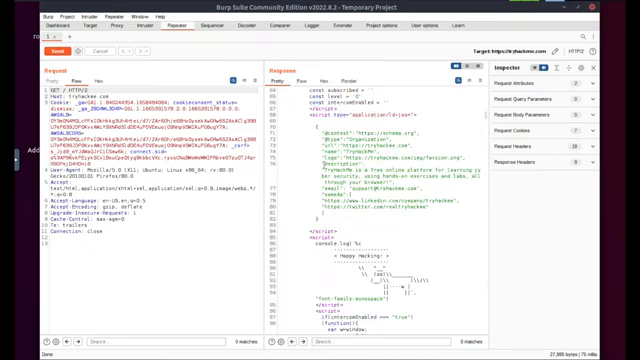
pyautogui.scroll(-3)
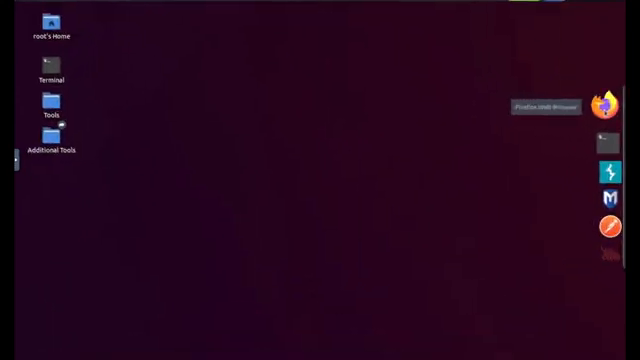
# - Restore the Firefox window showing the TryHackMe homepage
pyautogui.click(602, 96)
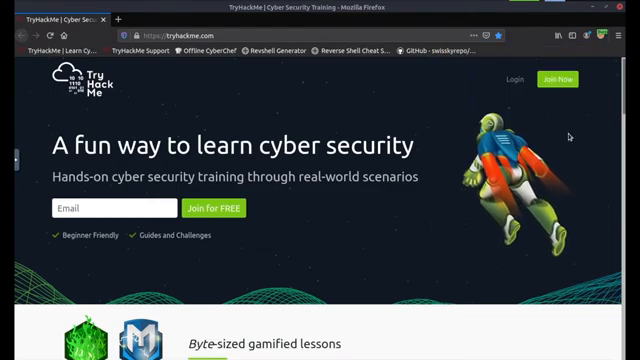
pyautogui.moveTo(576, 104)
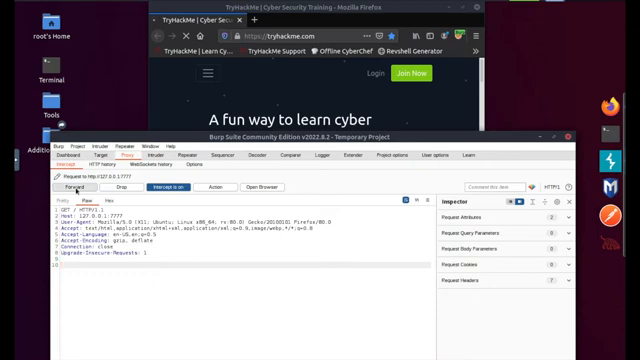
# - Forward the intercepted tryhackme.com request from Proxy Intercept
pyautogui.click(44, 188)
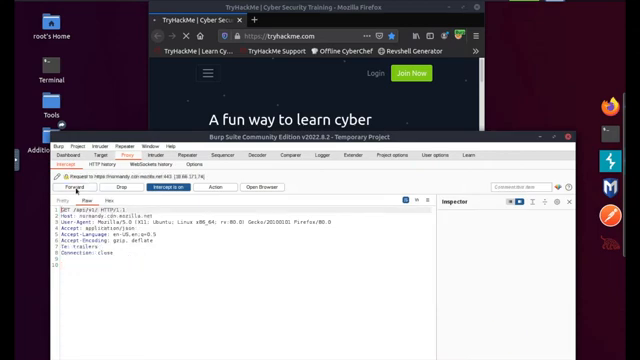